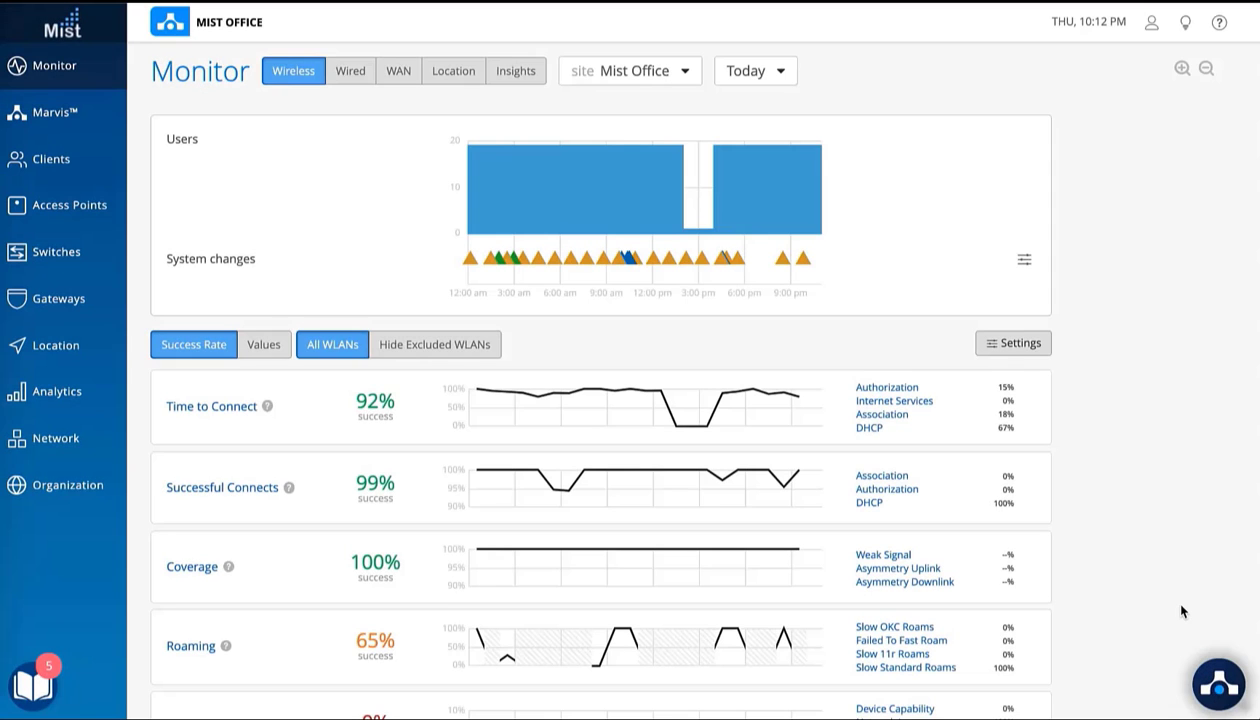
{"action": "mouse_move", "coordinate": [1243, 703]}
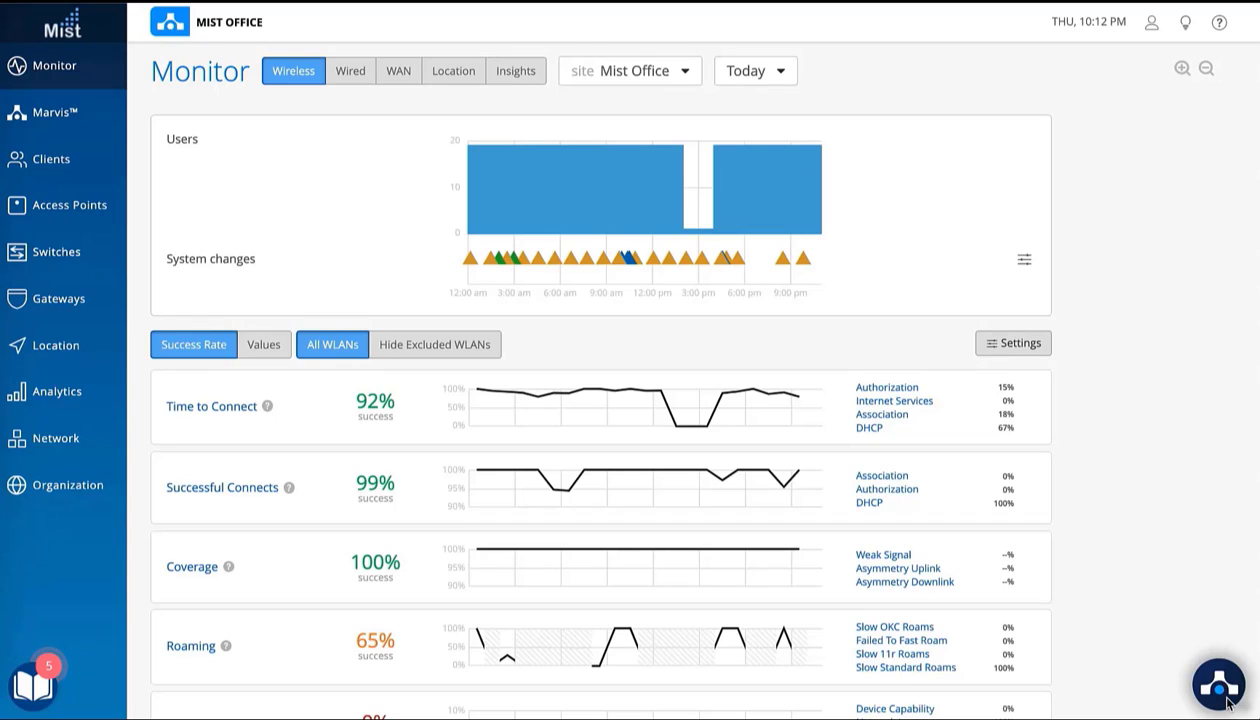
Step: Open the Marvis assistant chat to view its 13 pending actions grouped by issue type
{"action": "left_click", "coordinate": [1216, 685]}
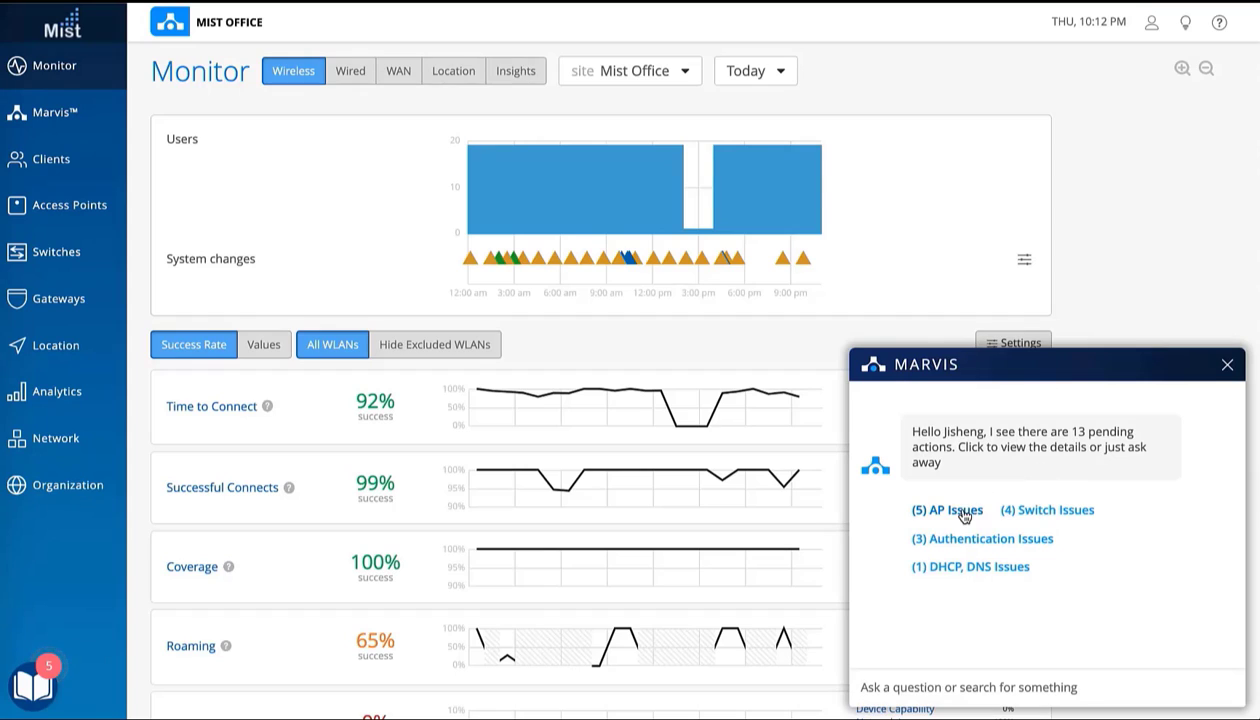
Step: Drill into the 5 AP issues and the failed health check recommending JonDesk_10's firmware upgrade
{"action": "left_click", "coordinate": [945, 510]}
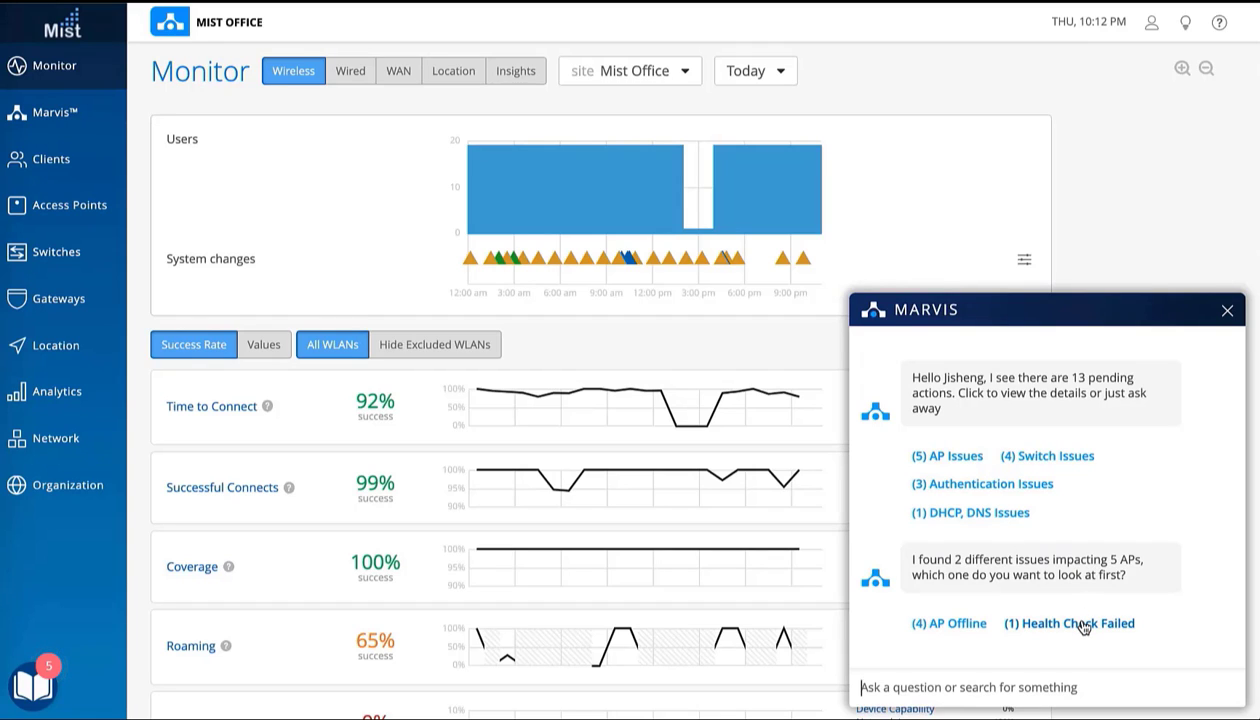
{"action": "left_click", "coordinate": [1079, 623]}
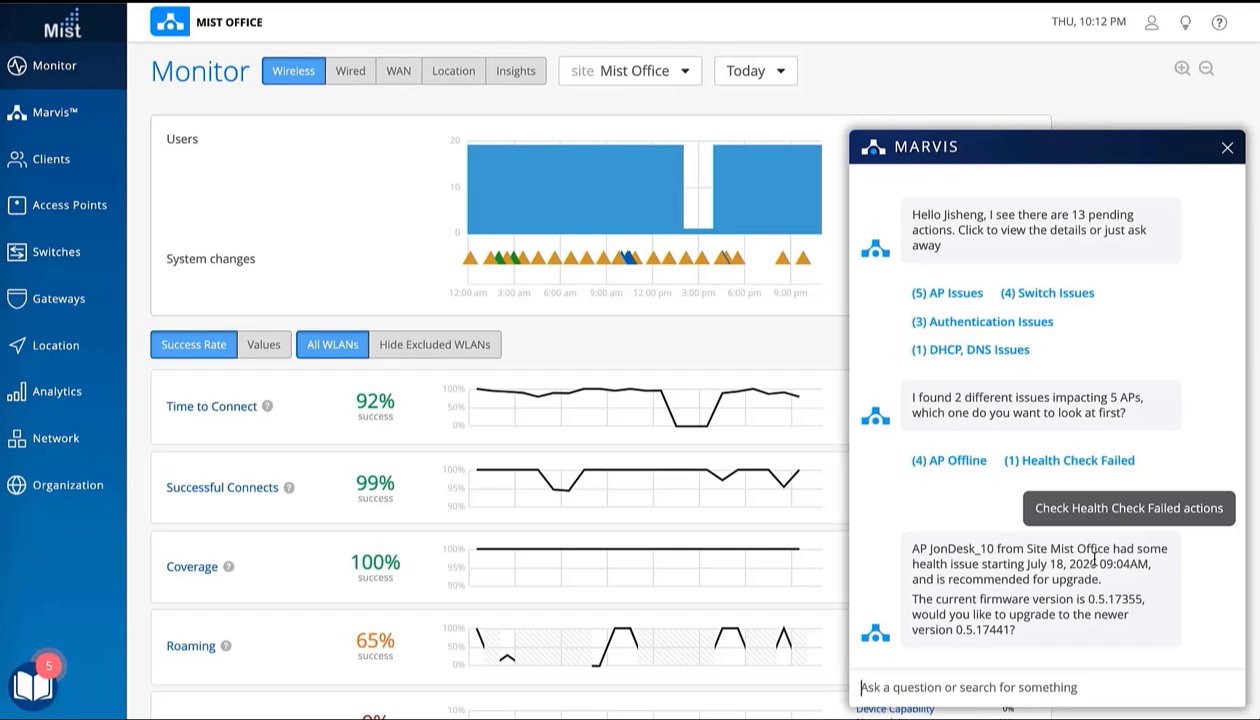
{"action": "mouse_move", "coordinate": [1128, 599]}
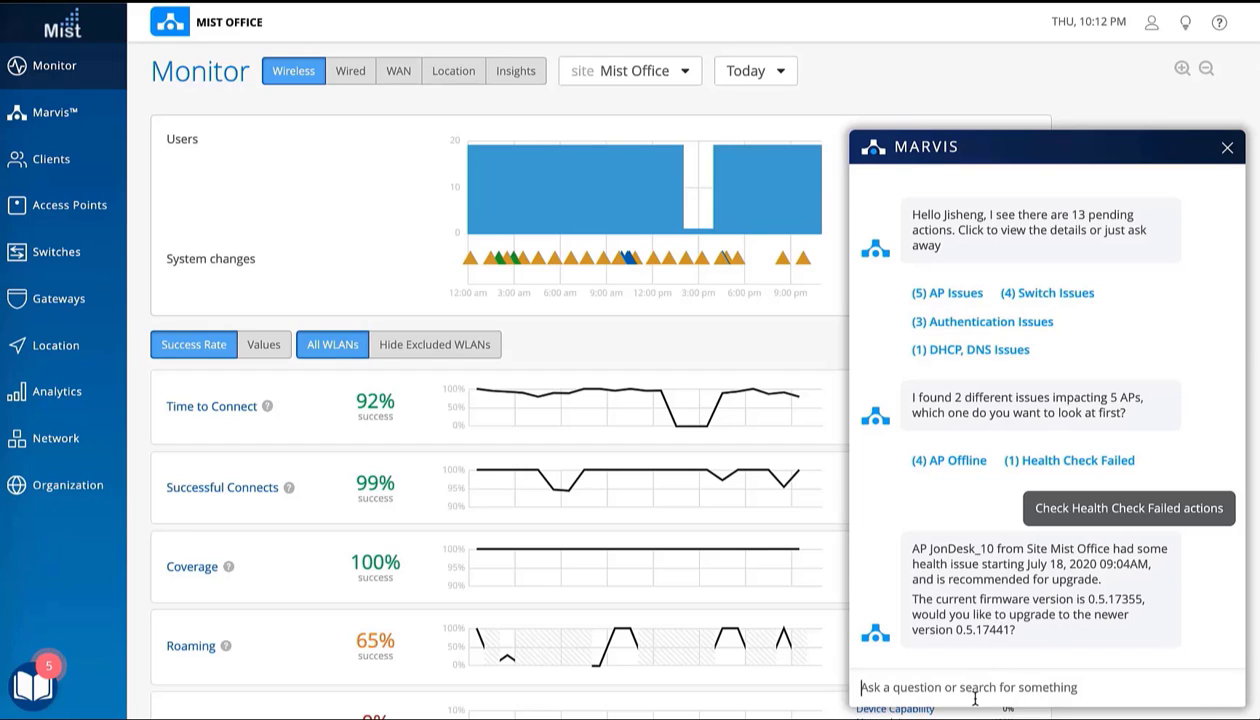
Step: Answer 'yes' in Marvis to upgrade JonDesk_10 to firmware 0.5.17441
{"action": "type", "text": "yes"}
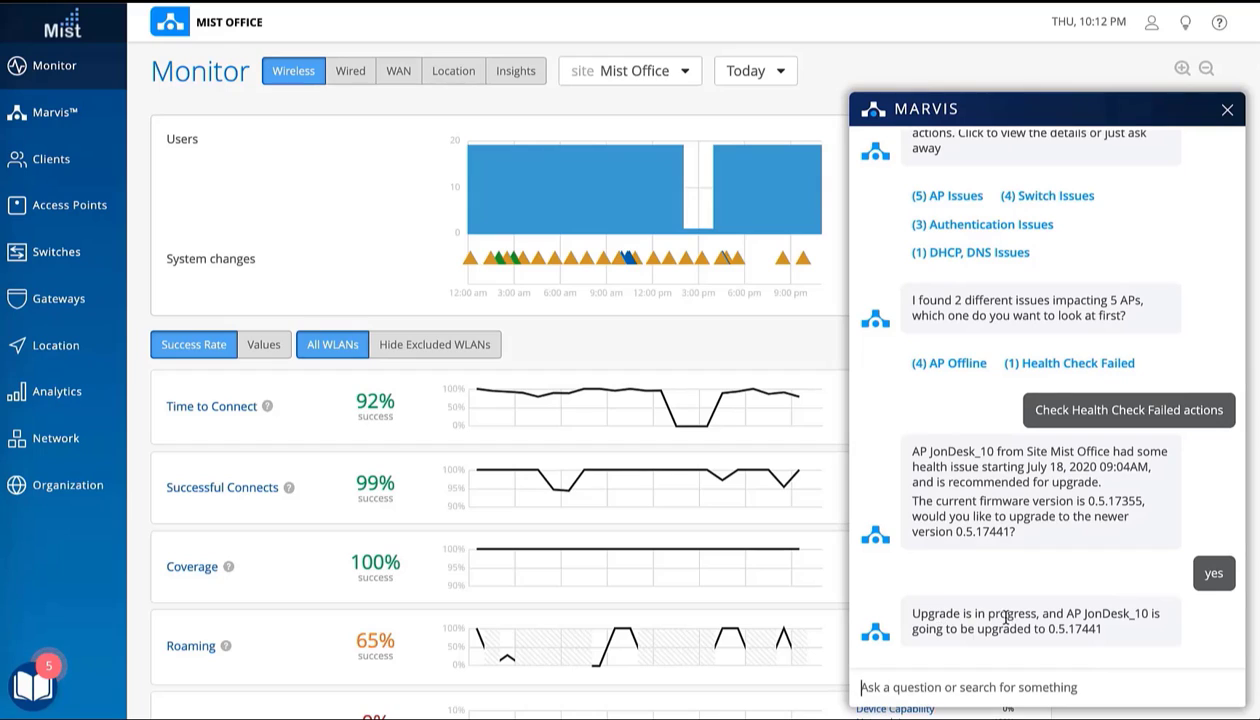
{"action": "mouse_move", "coordinate": [1120, 612]}
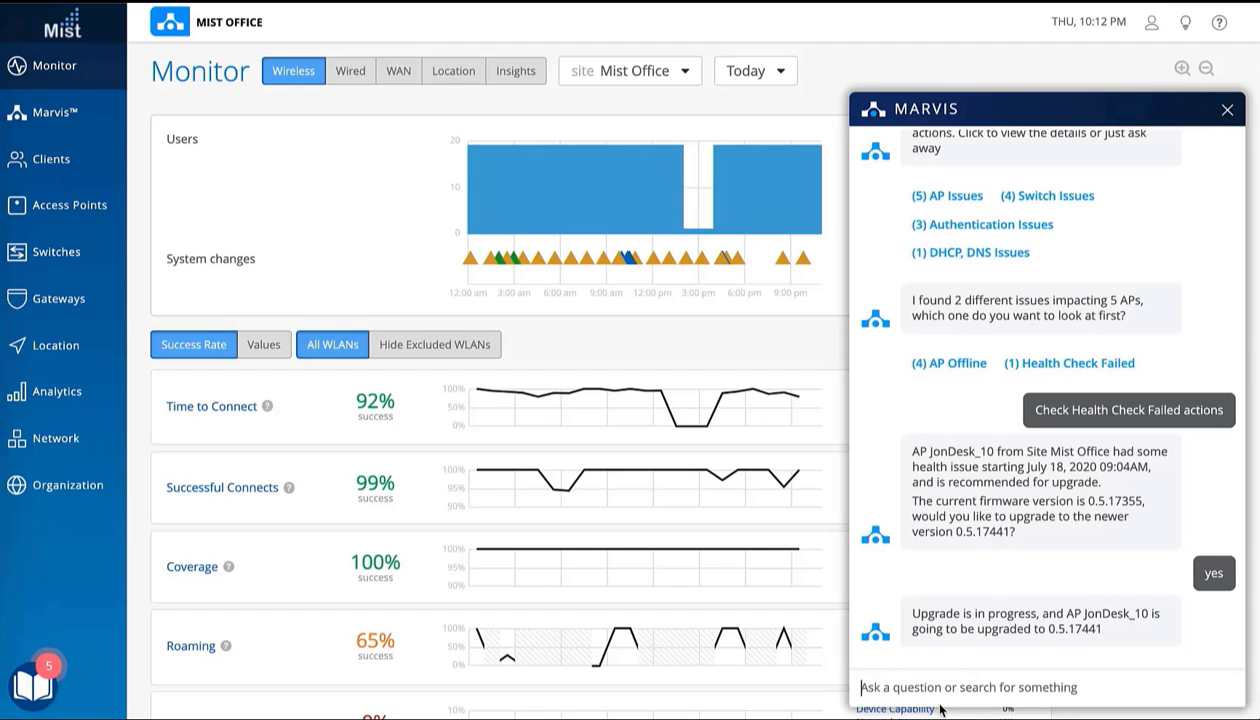
Step: Ask Marvis for the Mist Office APs, show their Version column, and confirm JonDesk_10's firmware
{"action": "type", "text": "show"}
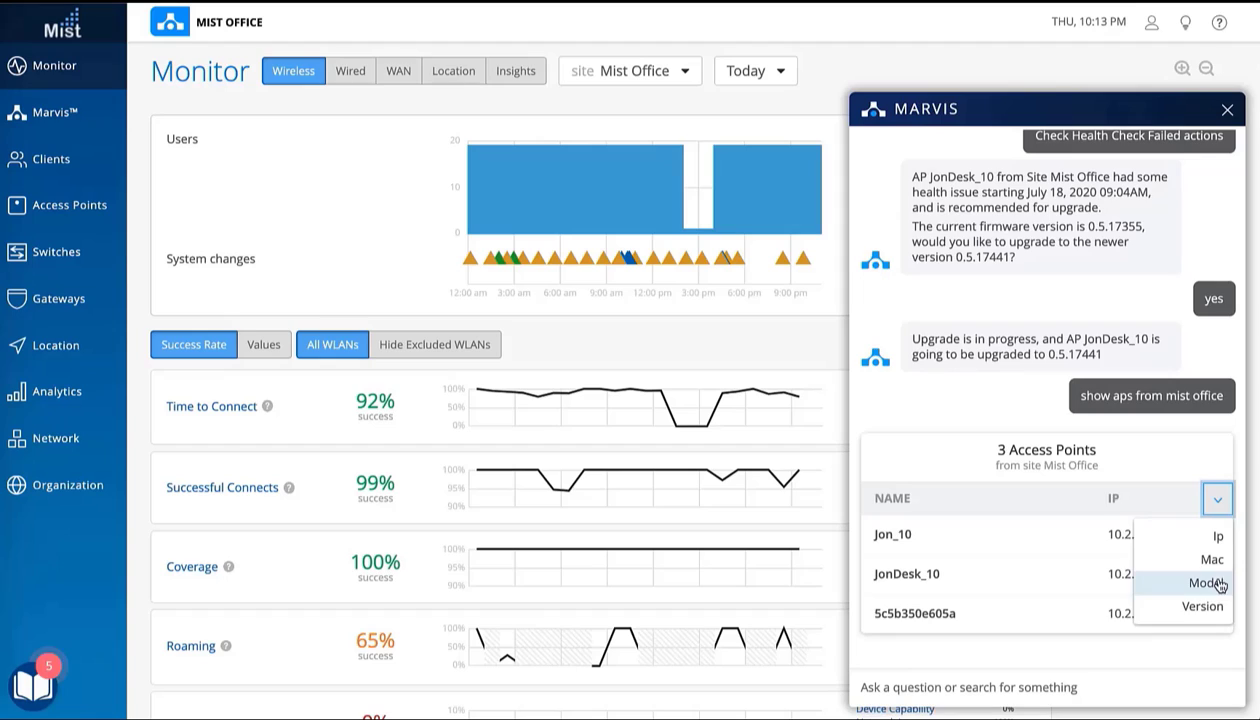
{"action": "left_click", "coordinate": [1201, 606]}
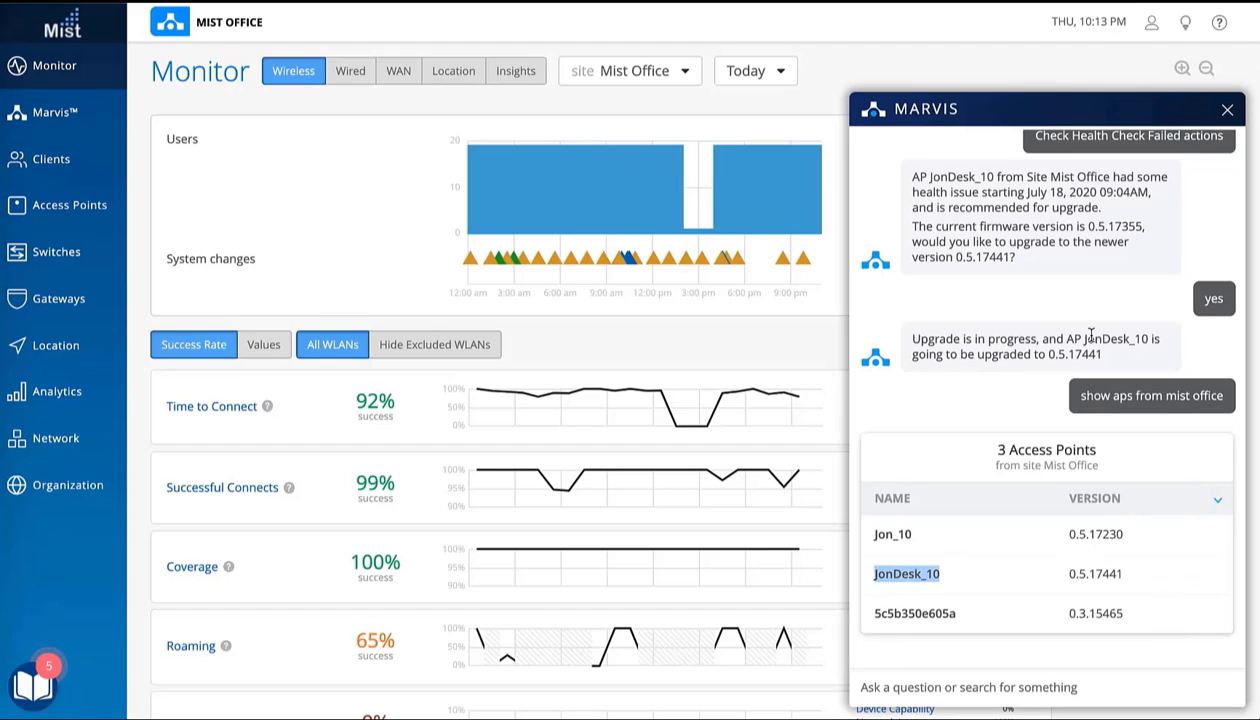
{"action": "double_click", "coordinate": [1094, 573]}
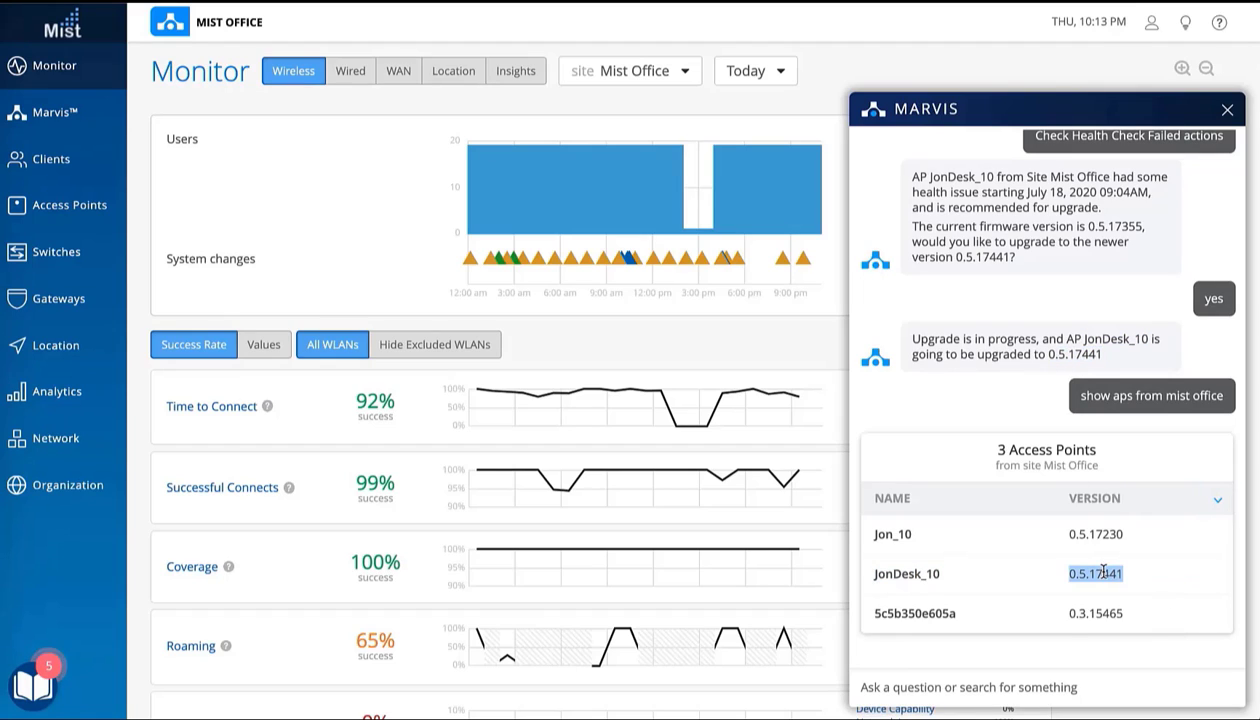
{"action": "type", "text": "my cl"}
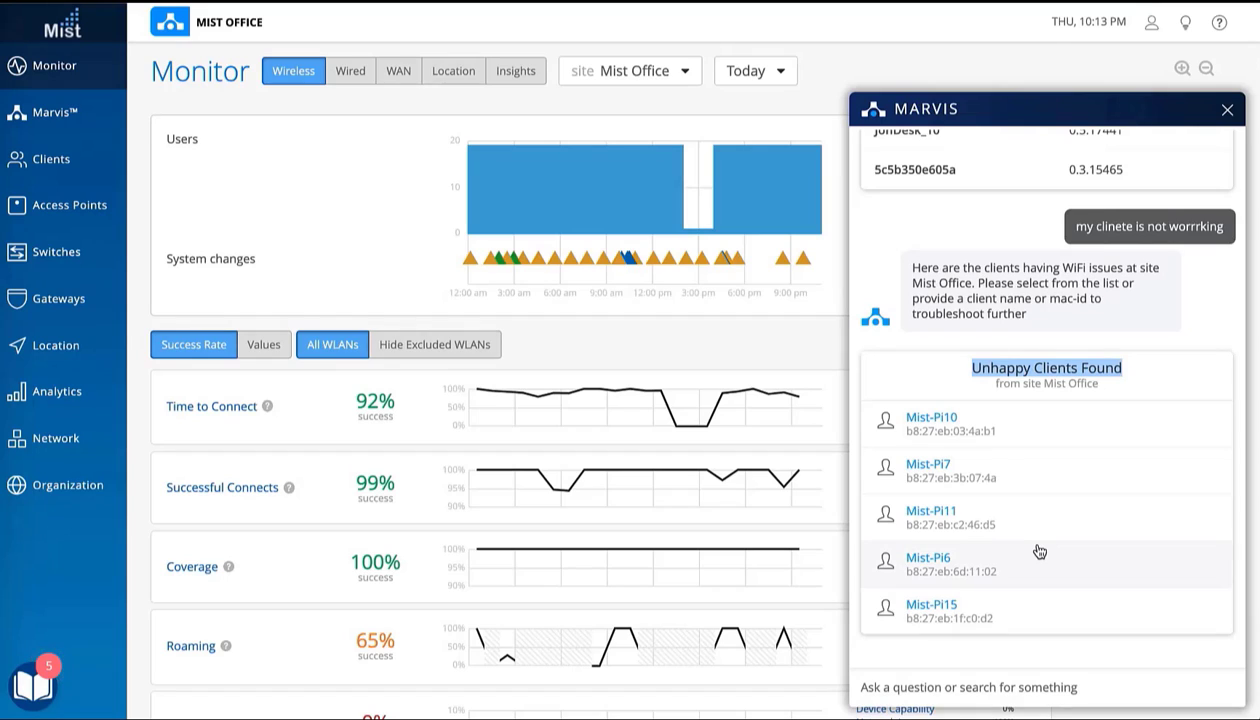
Step: Troubleshoot unhappy client Mist-Pi6's successful connect failures, revealing an exhausted DHCP pool
{"action": "left_click", "coordinate": [926, 557]}
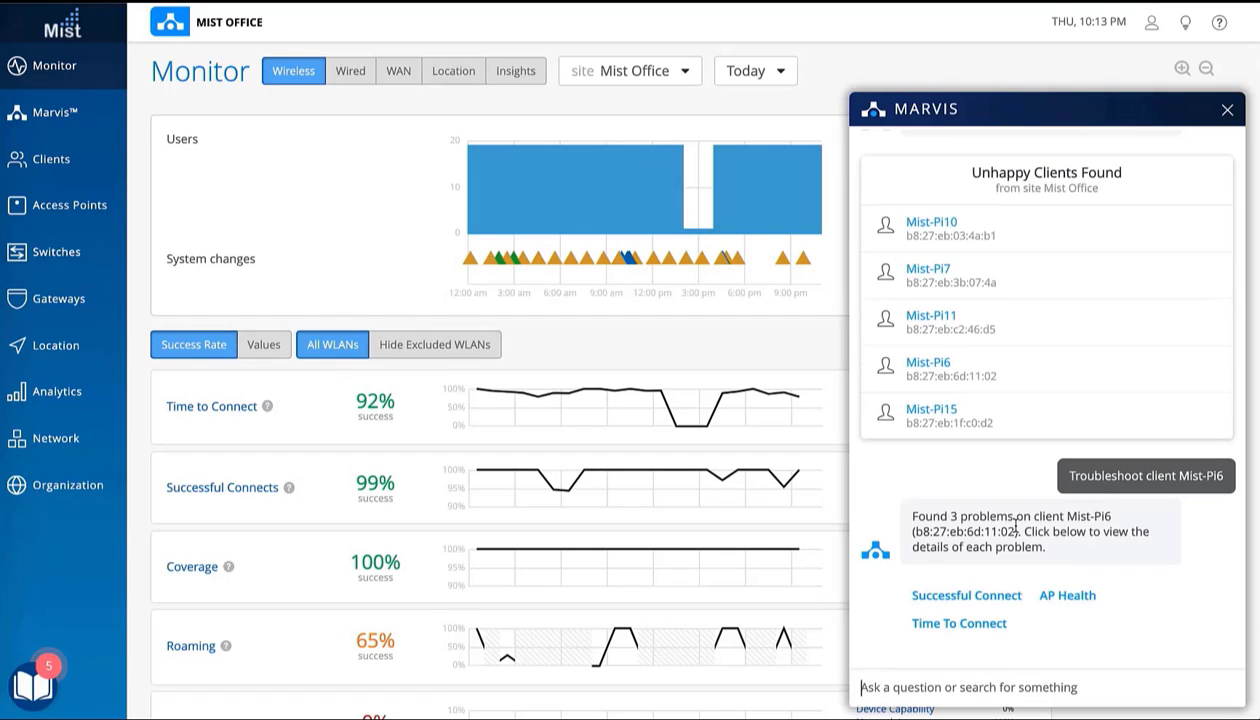
{"action": "left_click", "coordinate": [966, 595]}
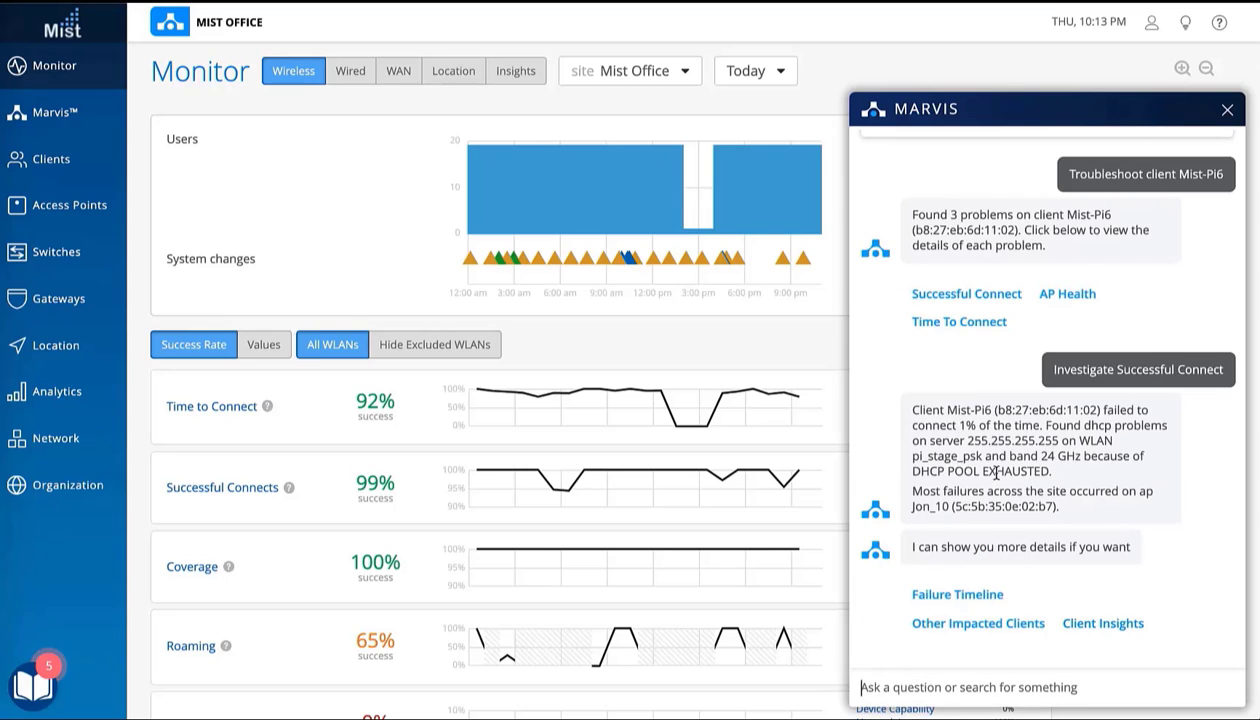
{"action": "double_click", "coordinate": [1018, 471]}
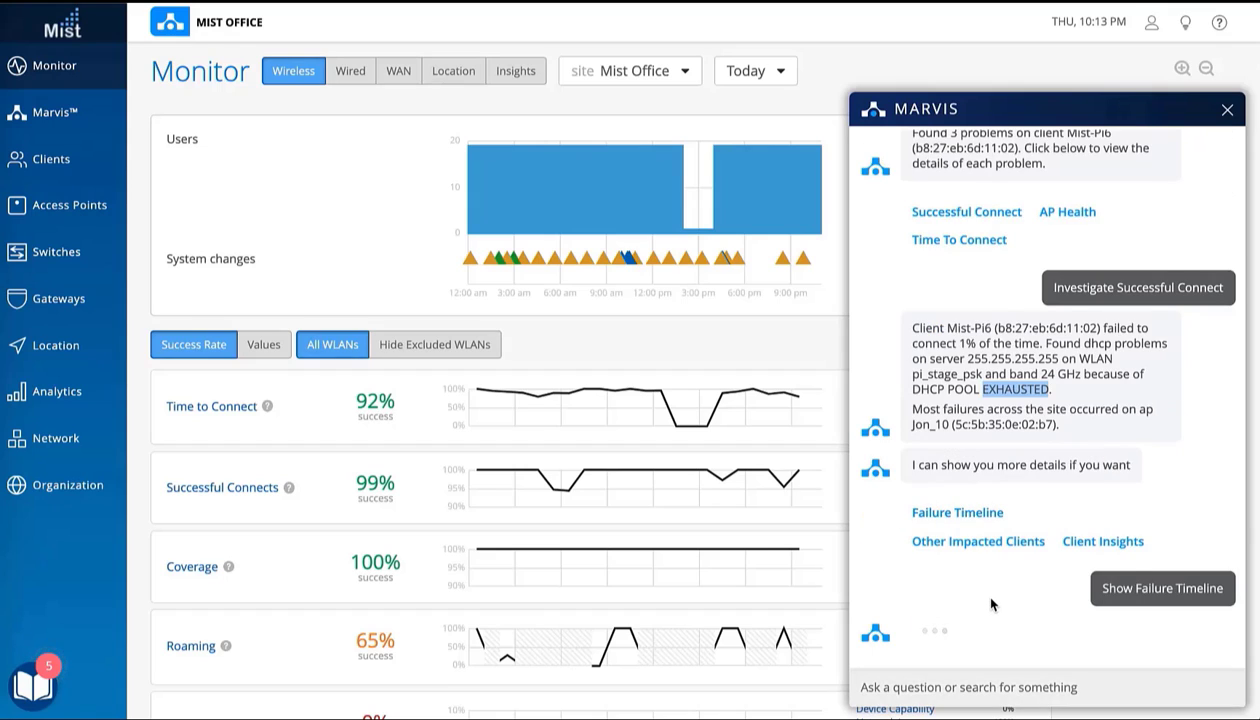
Step: Request Mist-Pi6's Client Insights from Marvis, getting its failure timeline and insights link
{"action": "left_click", "coordinate": [1162, 588]}
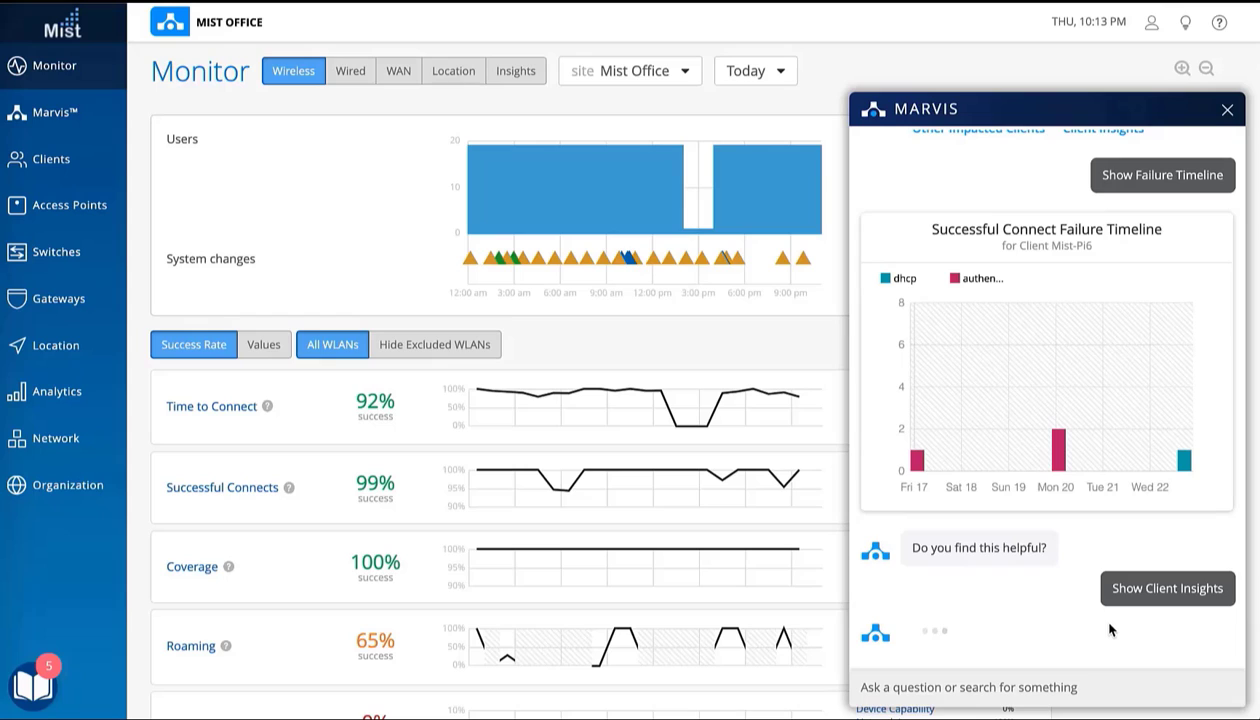
{"action": "left_click", "coordinate": [1167, 588]}
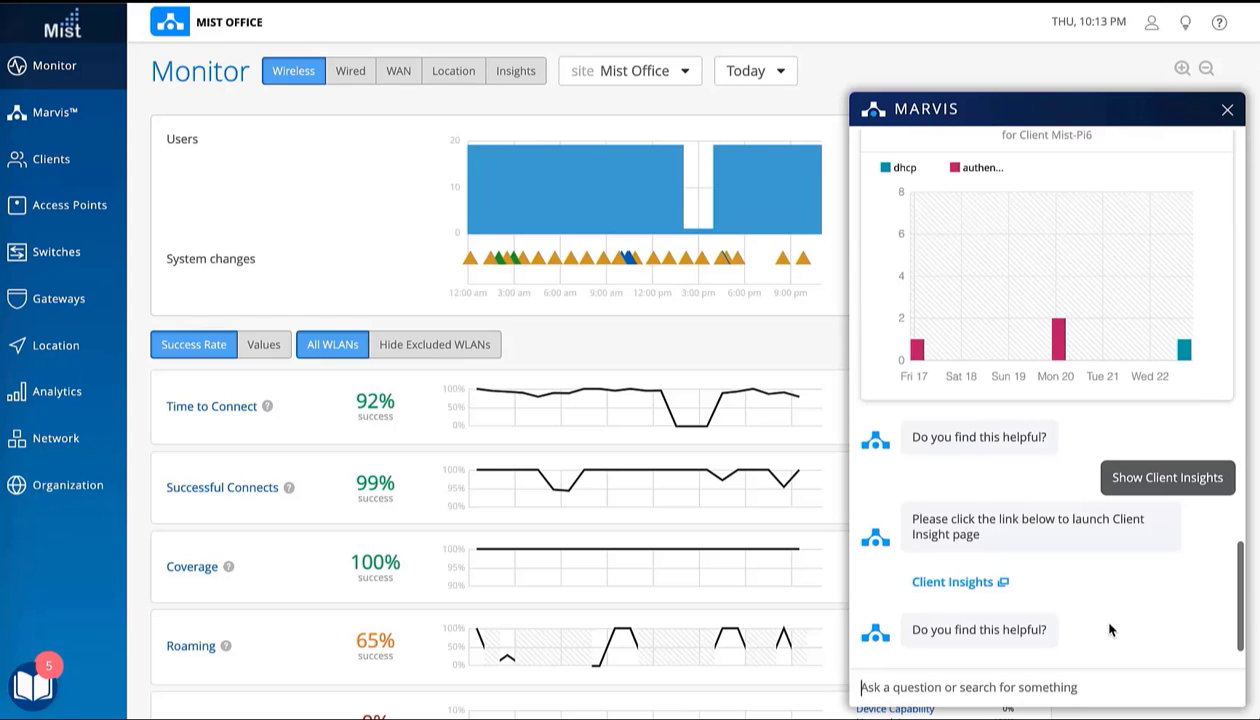
Step: Open Mist-Pi6's Client Insights page, scroll its 167 events, and start answering Marvis's support prompt
{"action": "left_click", "coordinate": [952, 581]}
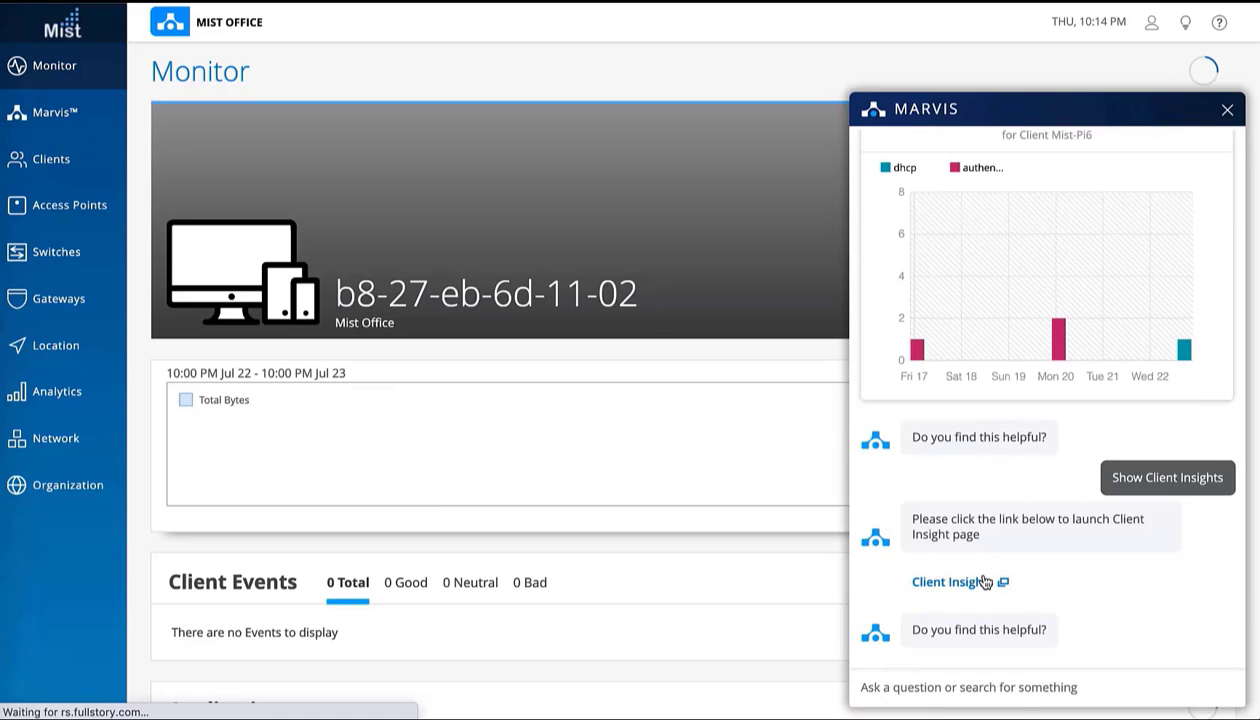
{"action": "left_click", "coordinate": [951, 581]}
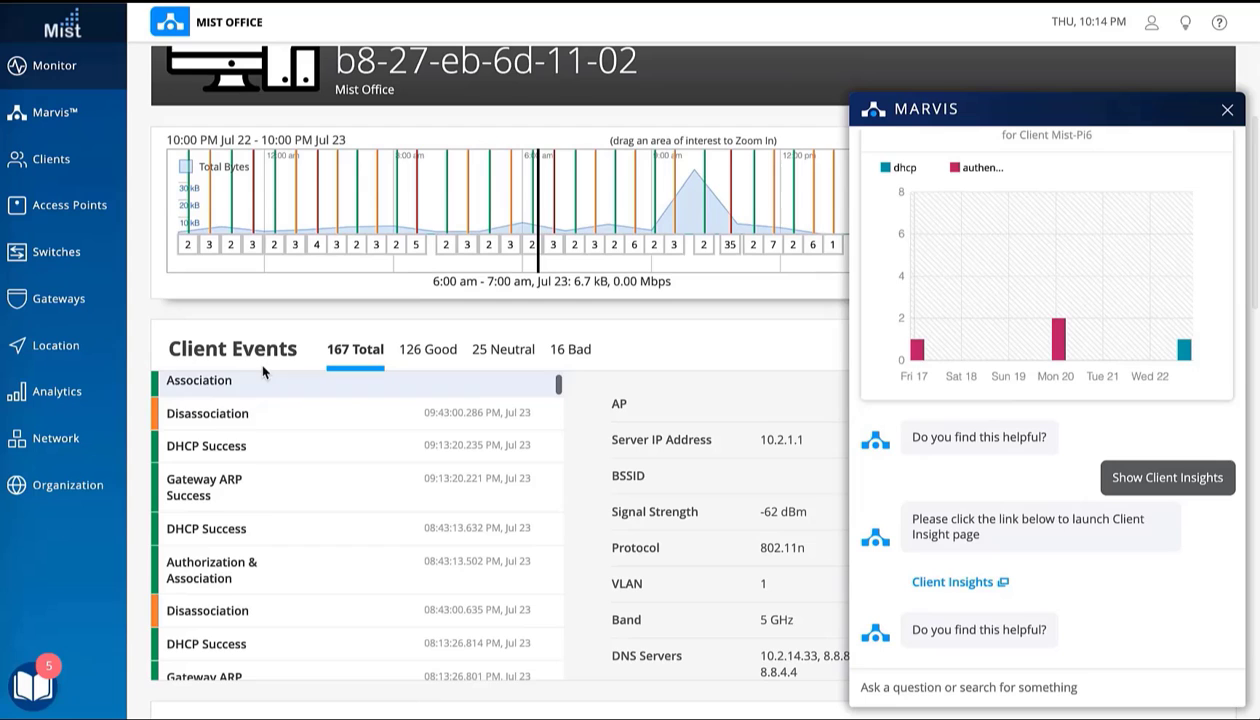
{"action": "scroll", "scroll_direction": "down", "scroll_amount": 3}
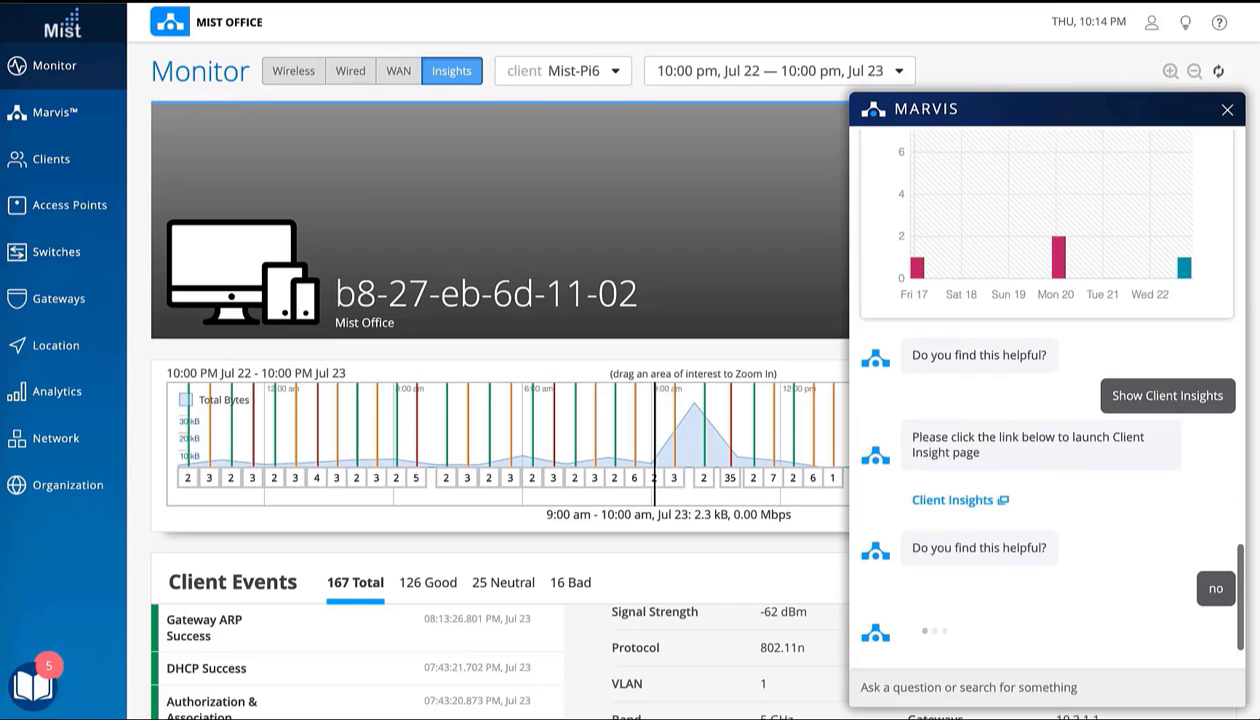
{"action": "type", "text": "ye"}
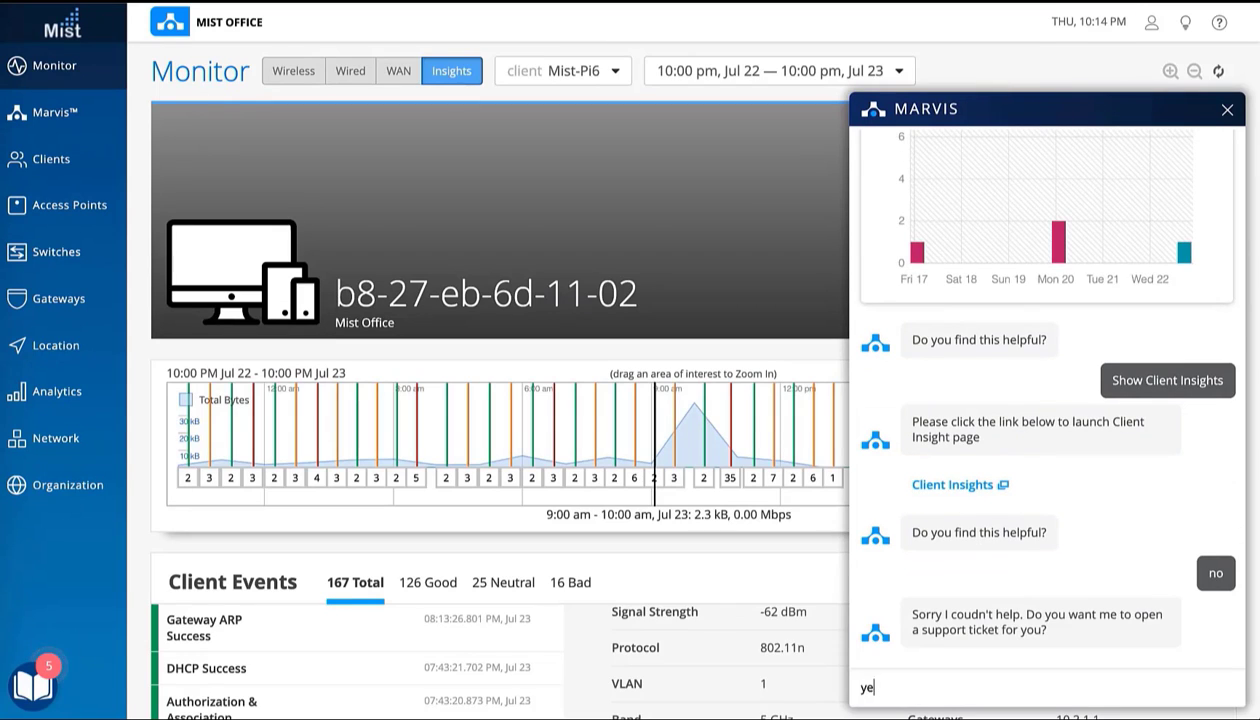